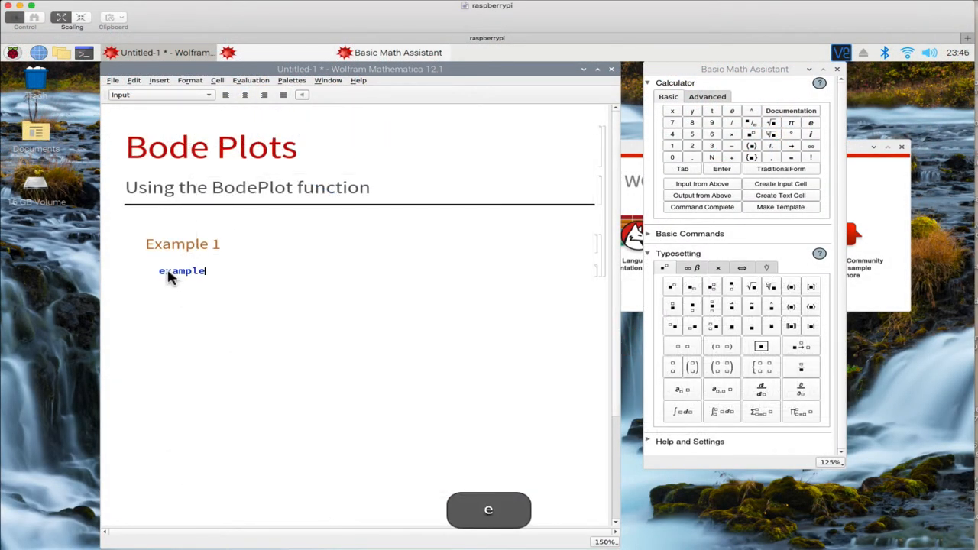
# - Enter example1 = 1/(s + 1) as a typeset fraction under the Example 1 heading
pyautogui.write('1 = 1/')
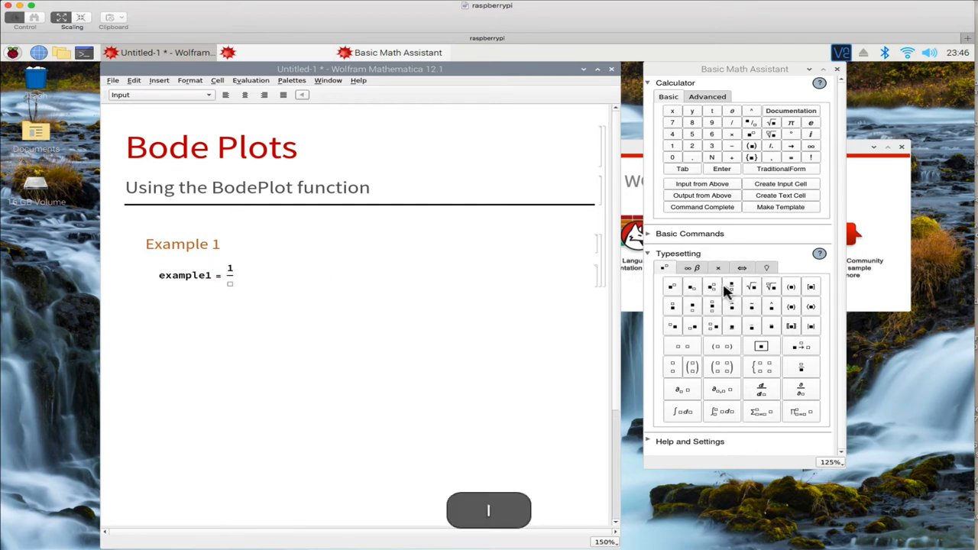
pyautogui.write('s')
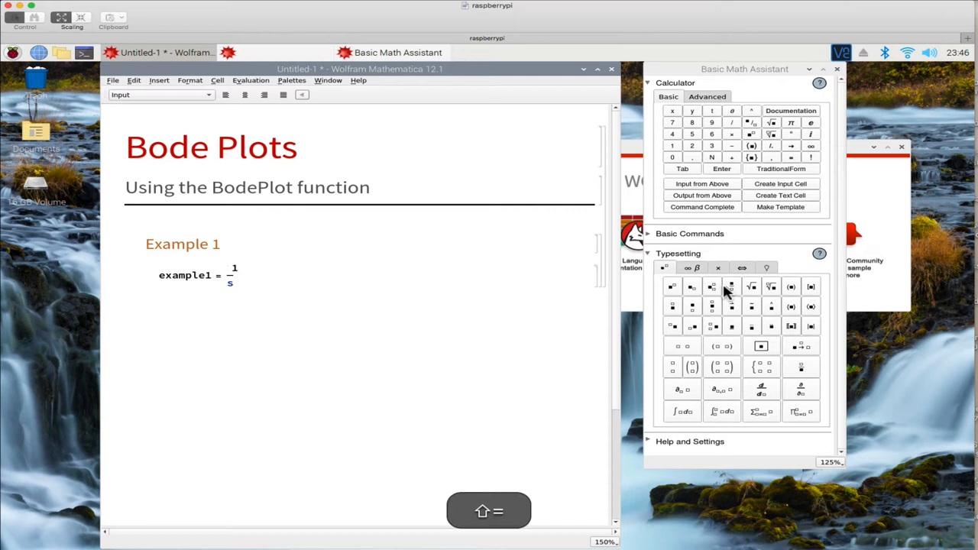
pyautogui.write('+ 1)')
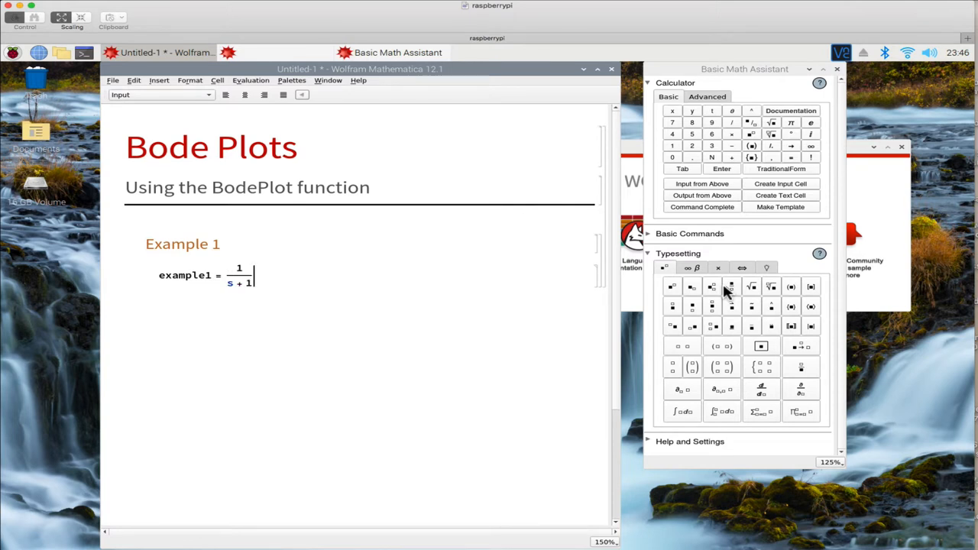
# - Evaluate BodePlot[example1] to get the magnitude and phase graphs
pyautogui.write('Bode')
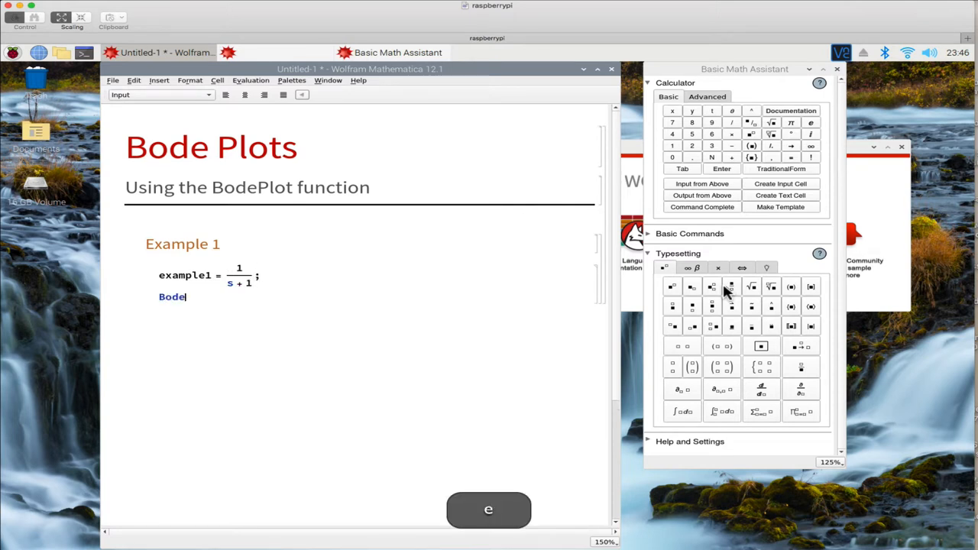
pyautogui.write('Plot [')
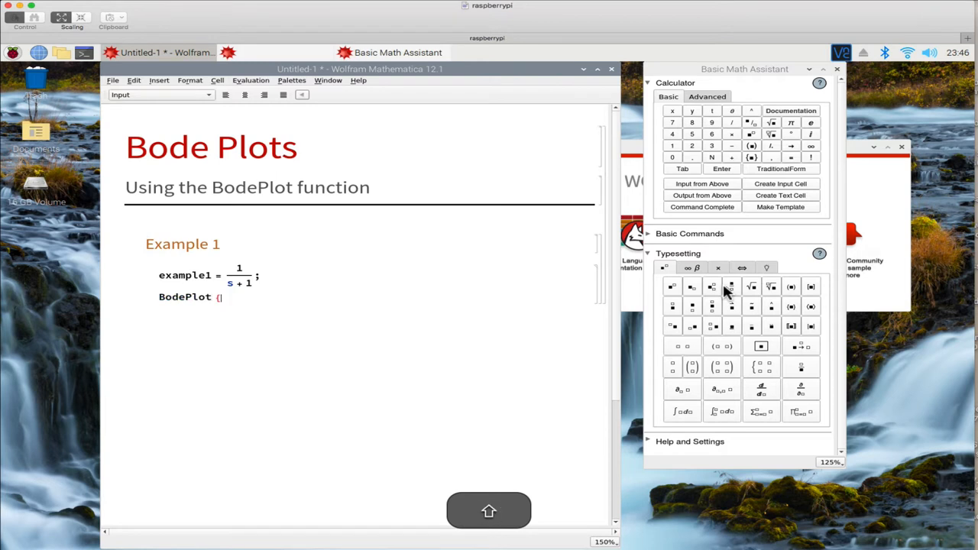
pyautogui.write('[e')
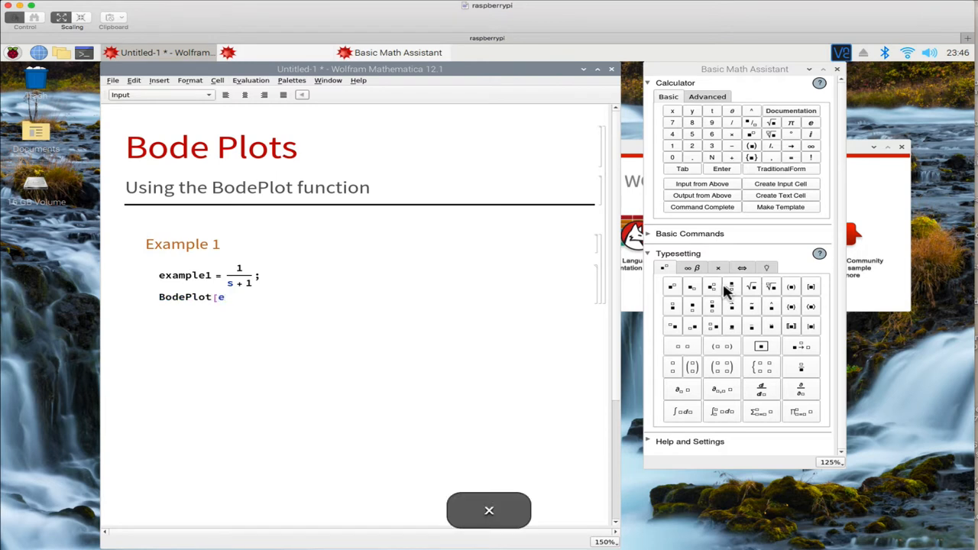
pyautogui.write('xample1]')
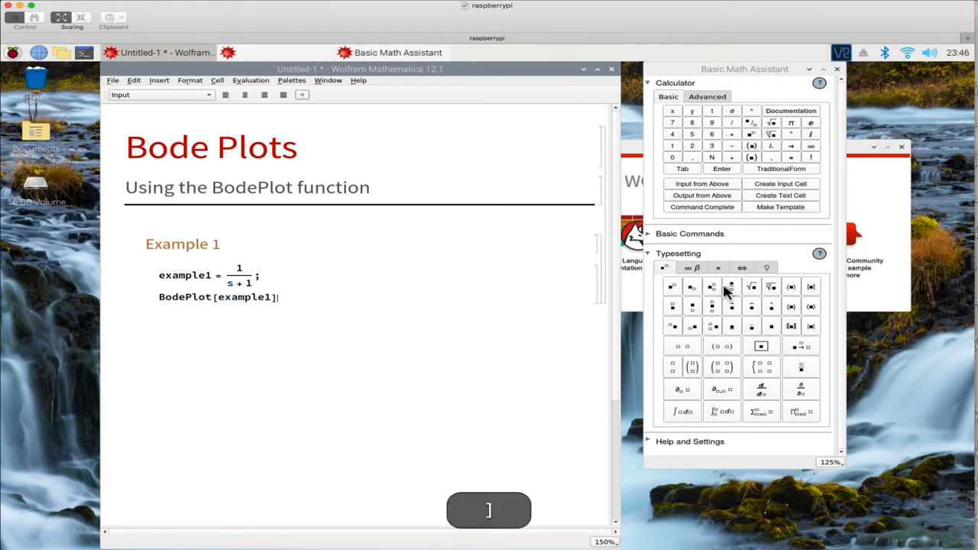
pyautogui.press('shift+enter')
pyautogui.write(',')
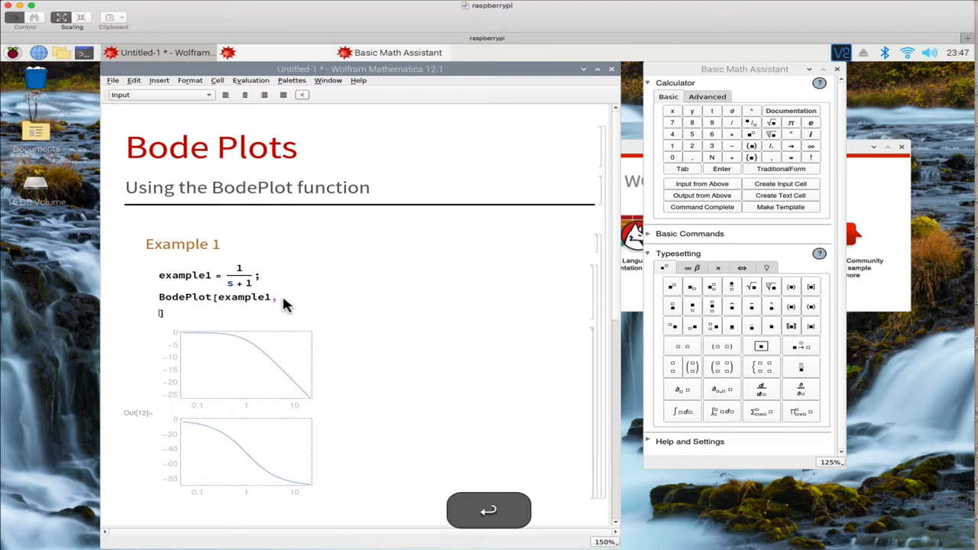
# - Add GridLines -> Automatic to BodePlot and begin the PlotLabel option
pyautogui.write('GridLines ->')
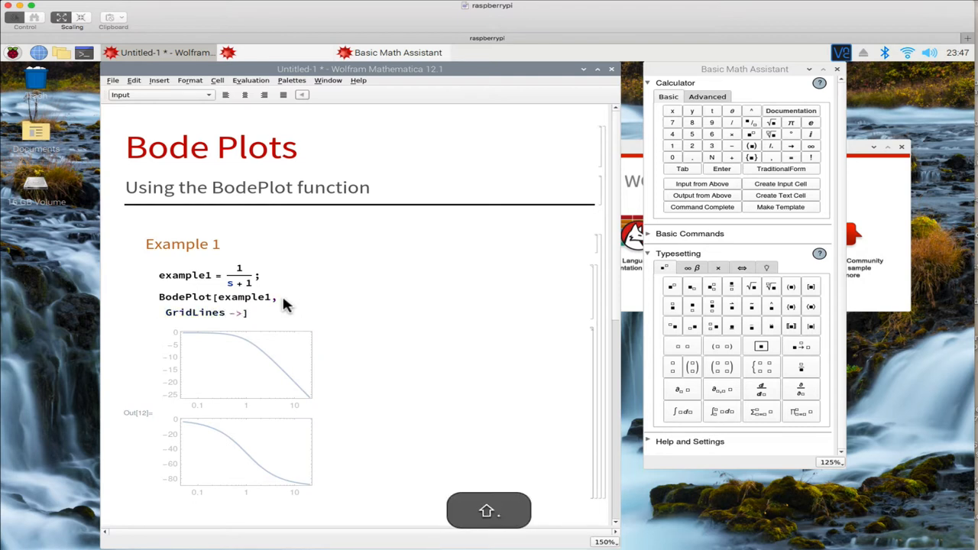
pyautogui.write('Automatic')
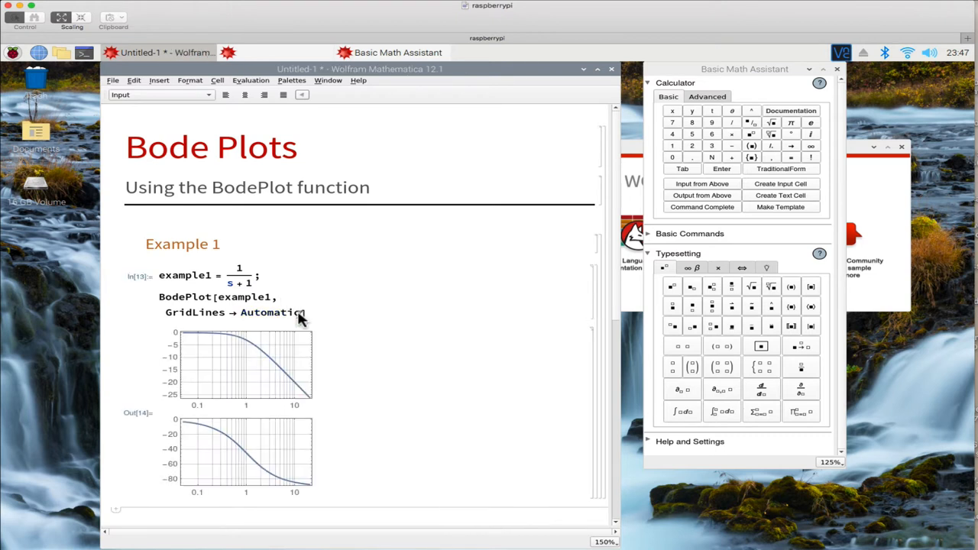
pyautogui.write('PlotLabel → {Magnitude, P}]')
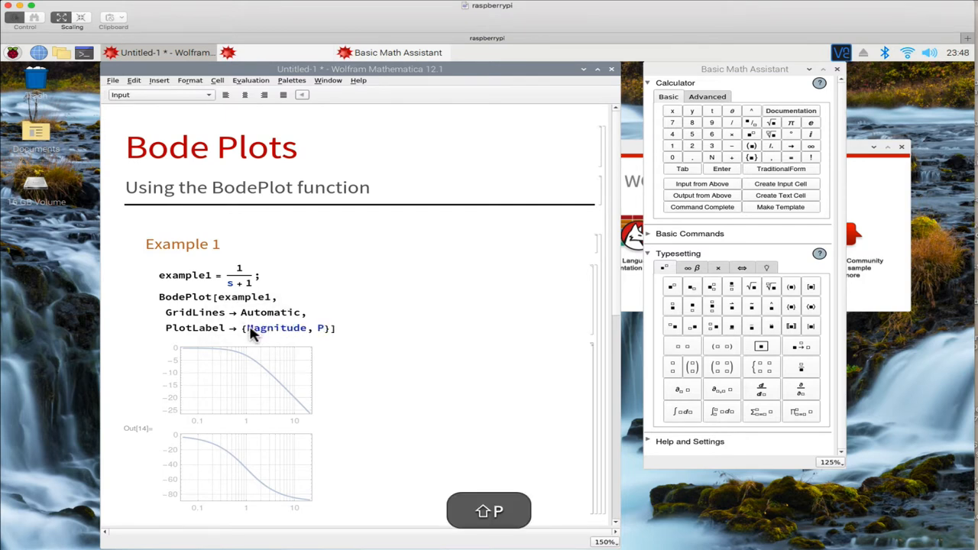
# - Finish PlotLabel -> {Magnitude, Phase} and begin the FrameLabel option
pyautogui.write('hase')
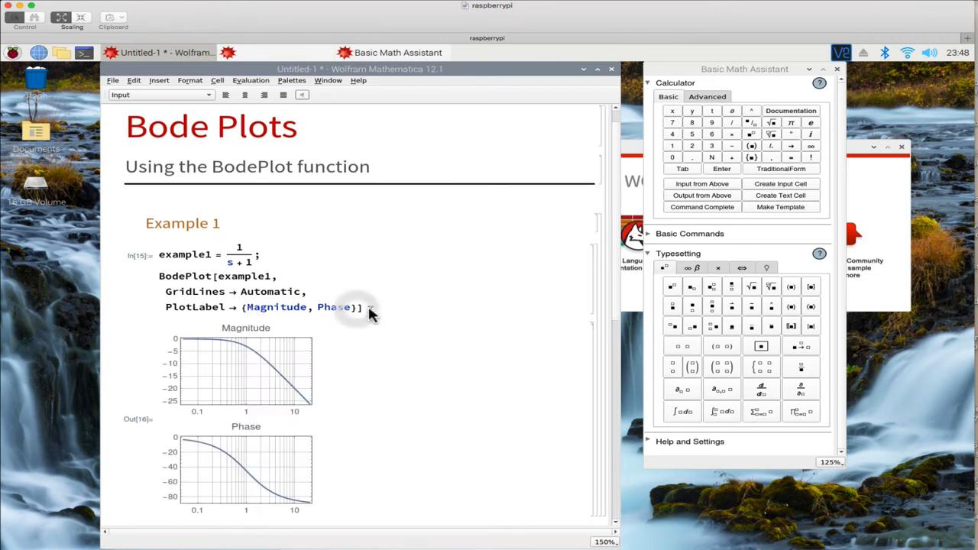
pyautogui.write('F]')
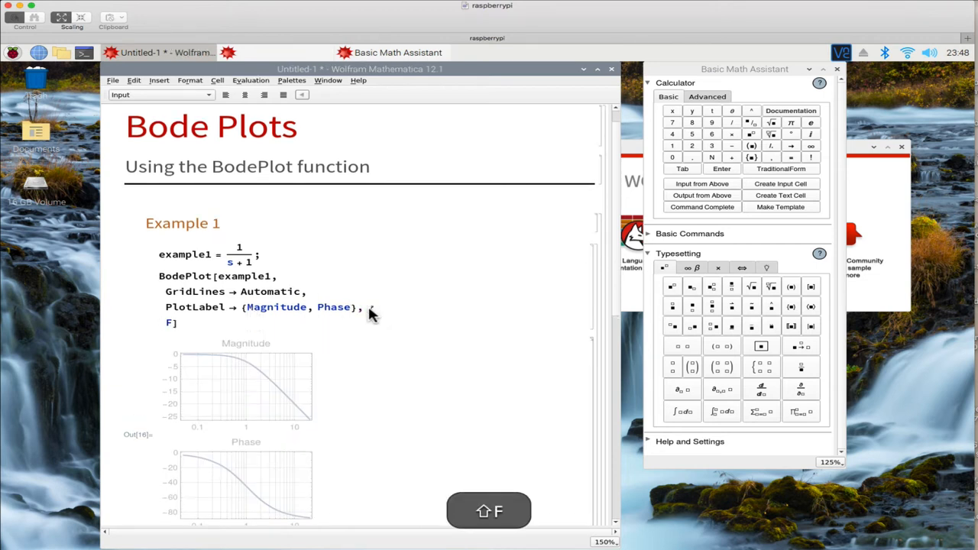
# - Add FrameLabel -> {{ω, dB}, {ω, Degrees}} using the palette's Greek ω
pyautogui.write('rameLab')
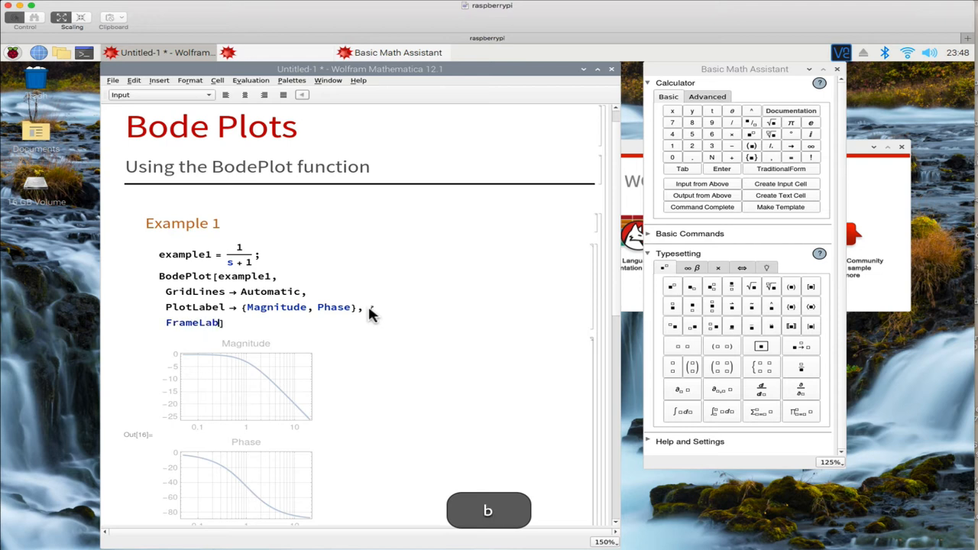
pyautogui.write('-')
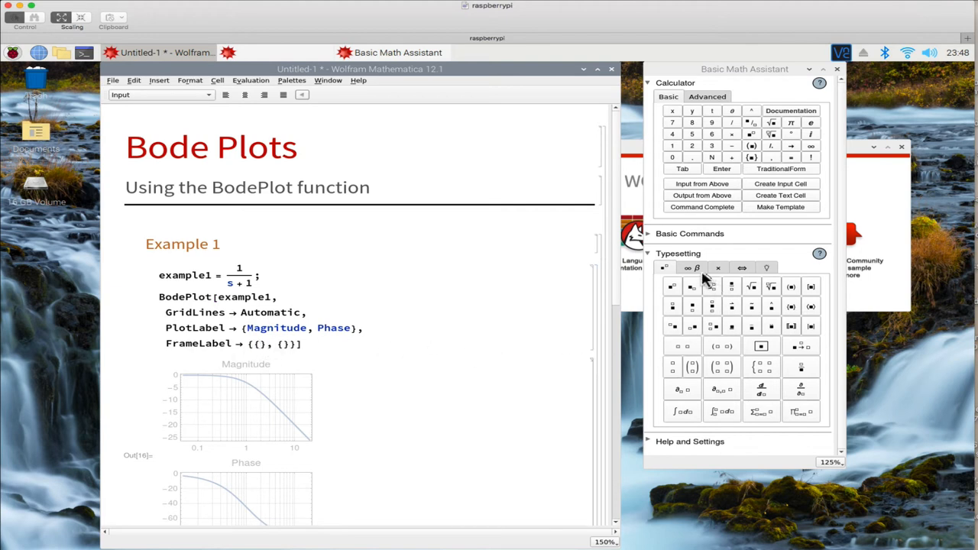
pyautogui.click(695, 268)
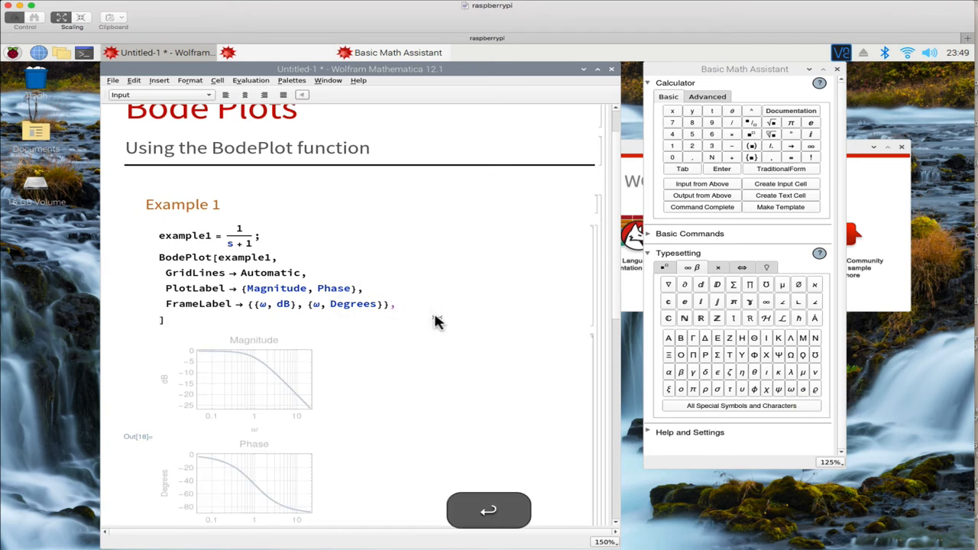
# - Add ImageSize -> Medium and view the enlarged labeled Bode plots
pyautogui.write('ImageSize → Med')
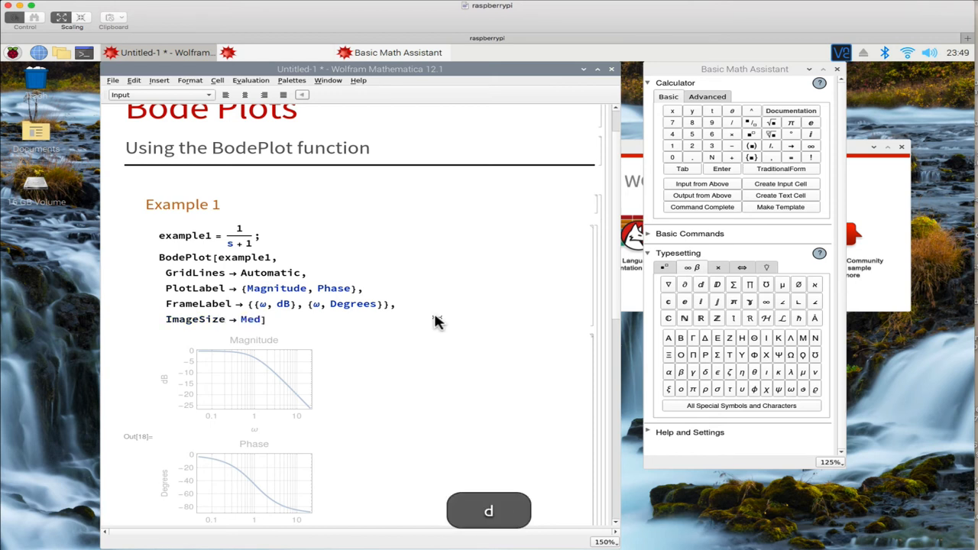
pyautogui.write('ium')
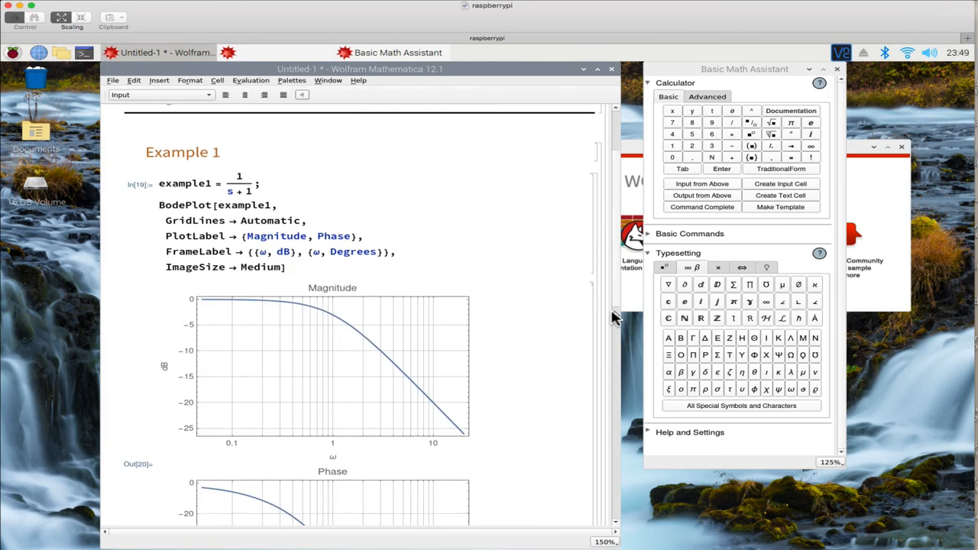
pyautogui.scroll(-3)
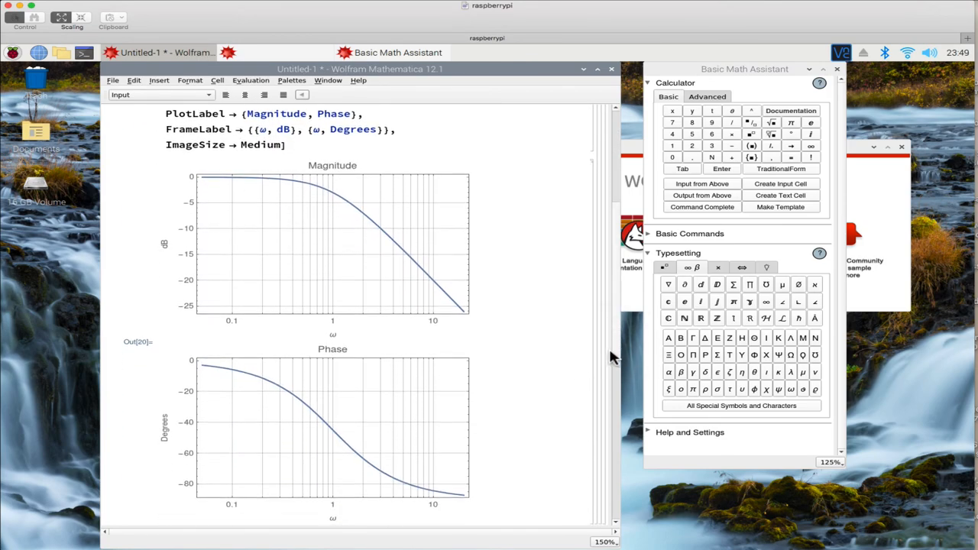